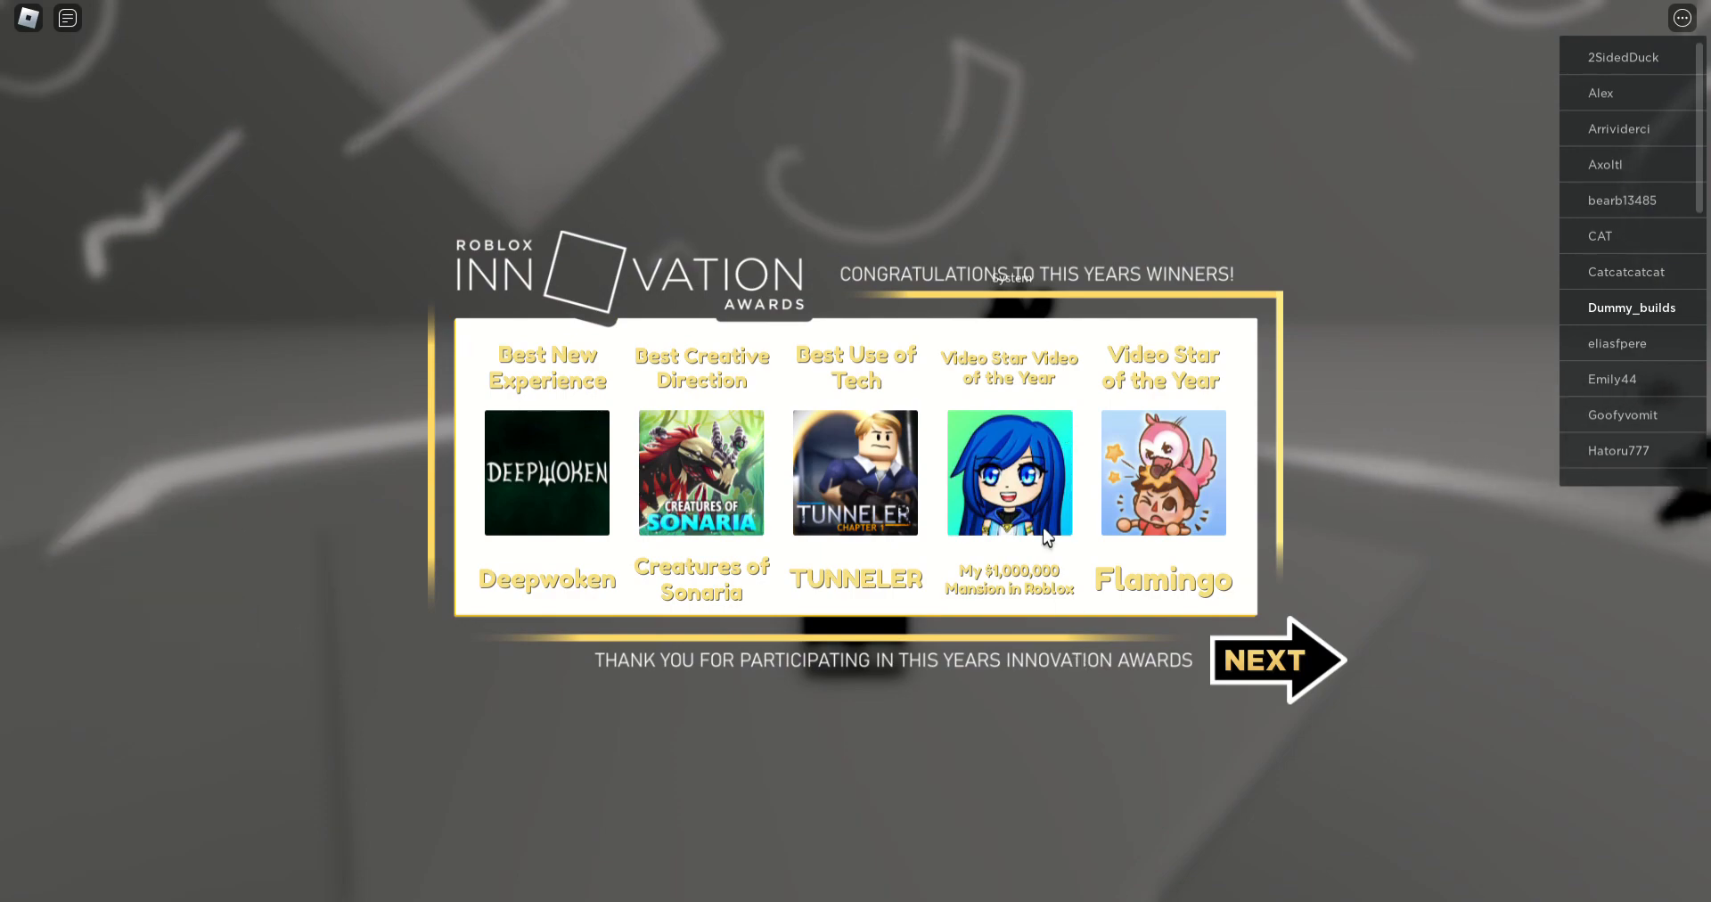
Step: View the second page of Innovation Awards winners, then close the winners panel
{"action": "left_click", "coordinate": [1262, 659]}
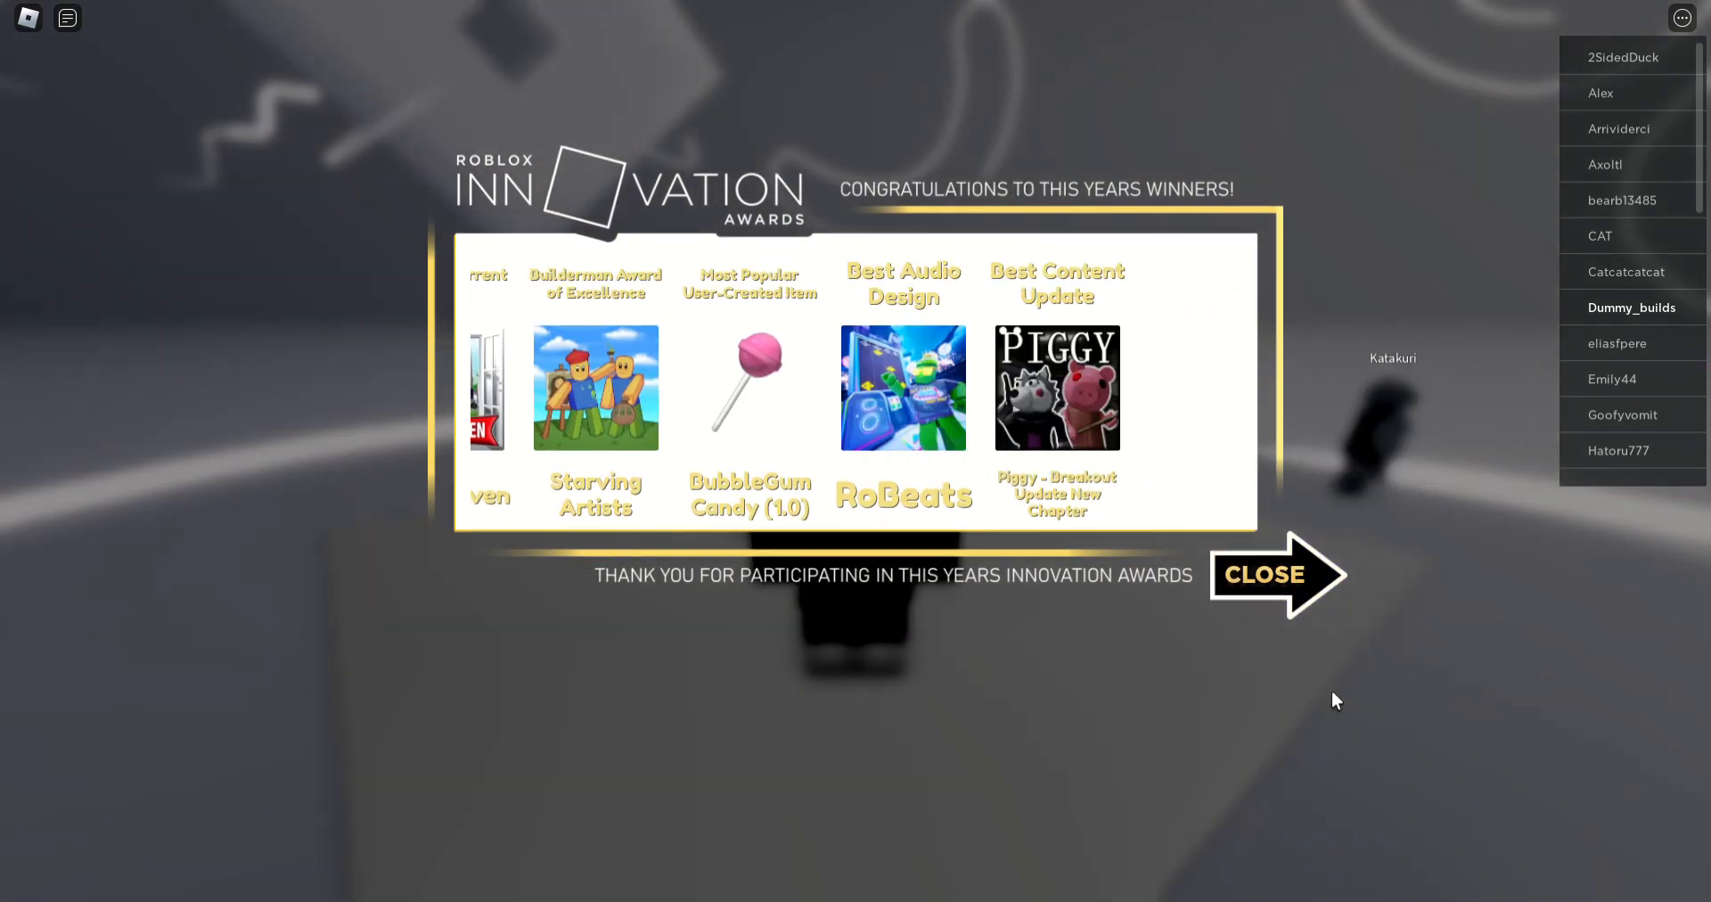
{"action": "left_click", "coordinate": [1264, 573]}
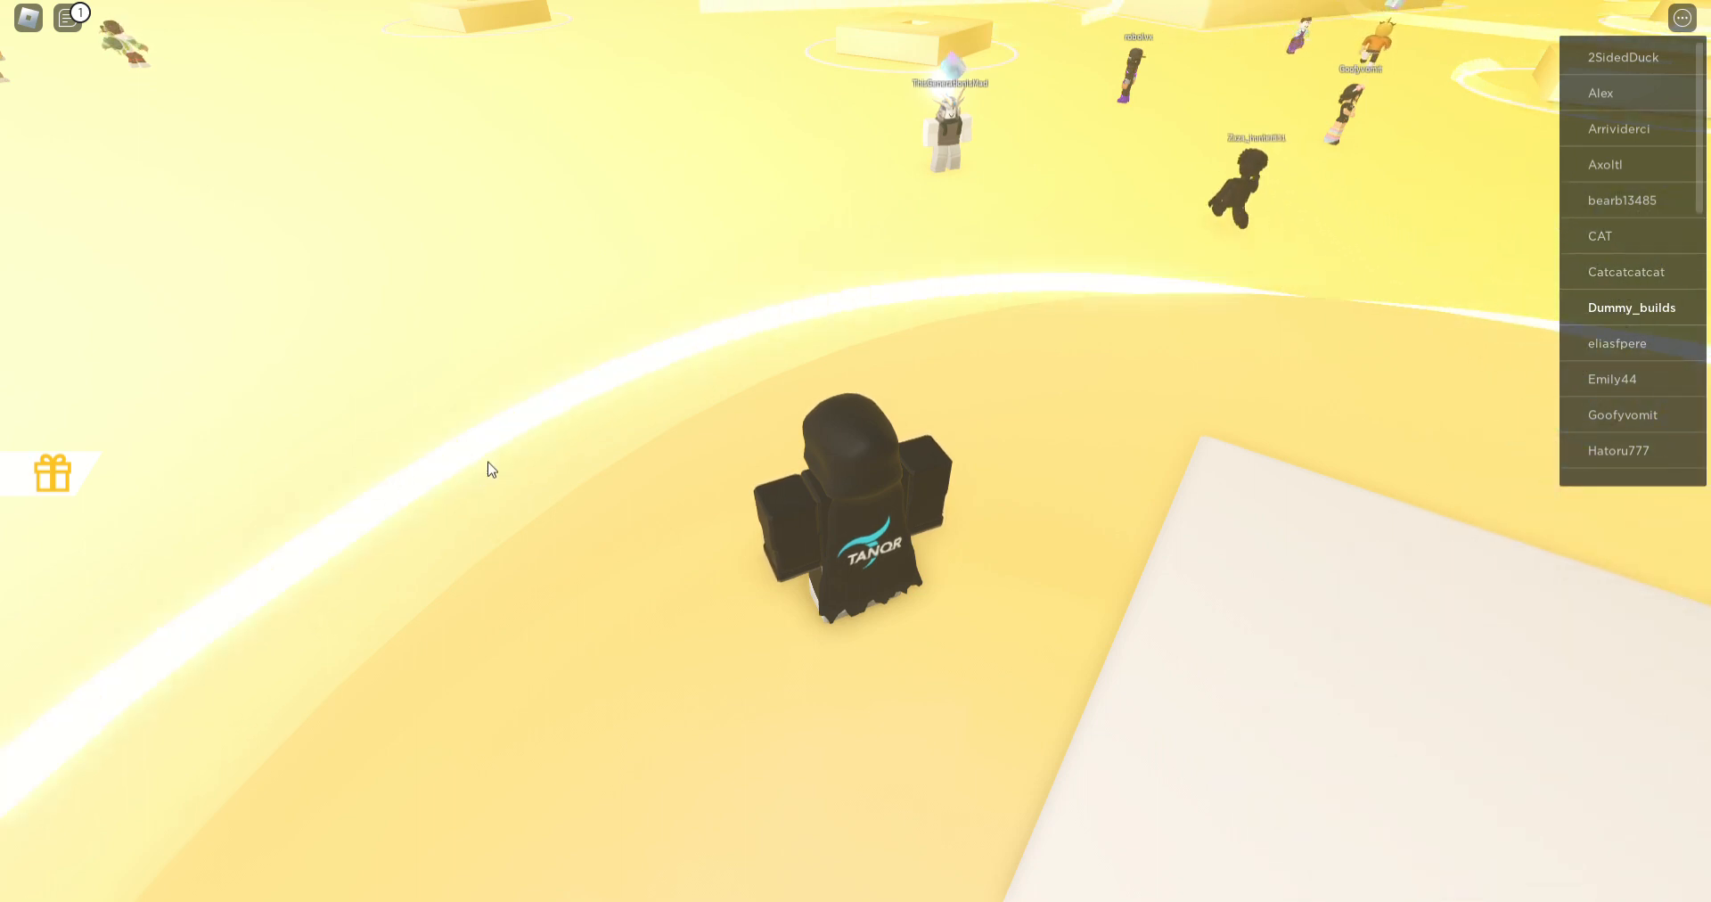
{"action": "mouse_move", "coordinate": [1278, 495]}
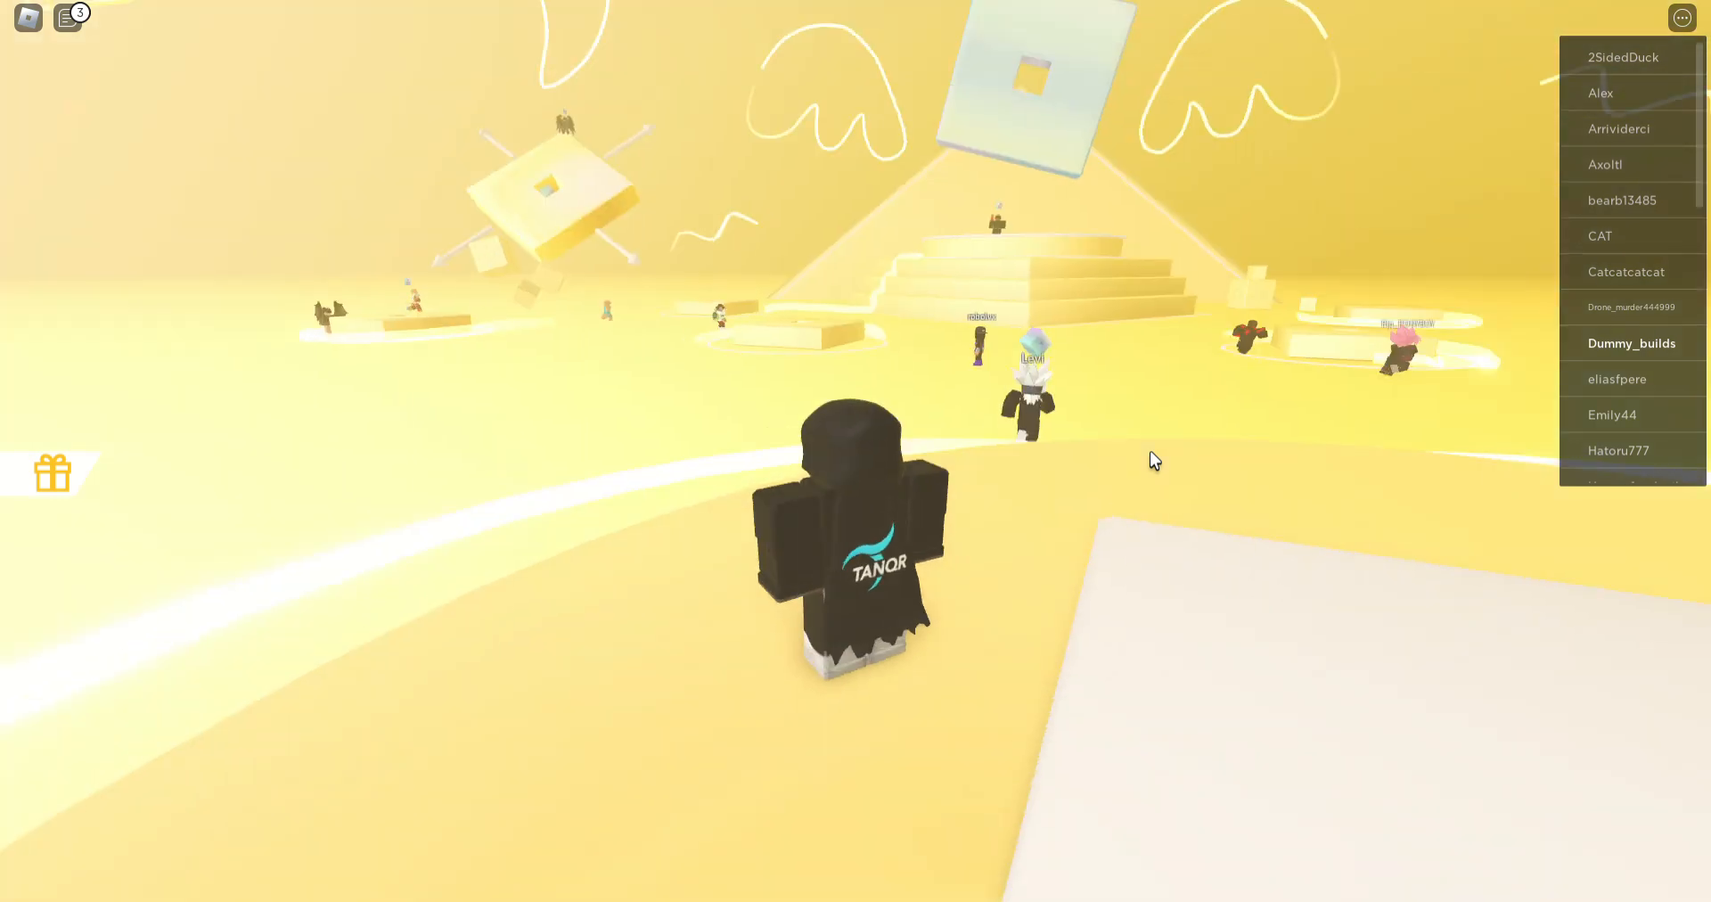
{"action": "mouse_move", "coordinate": [1024, 286]}
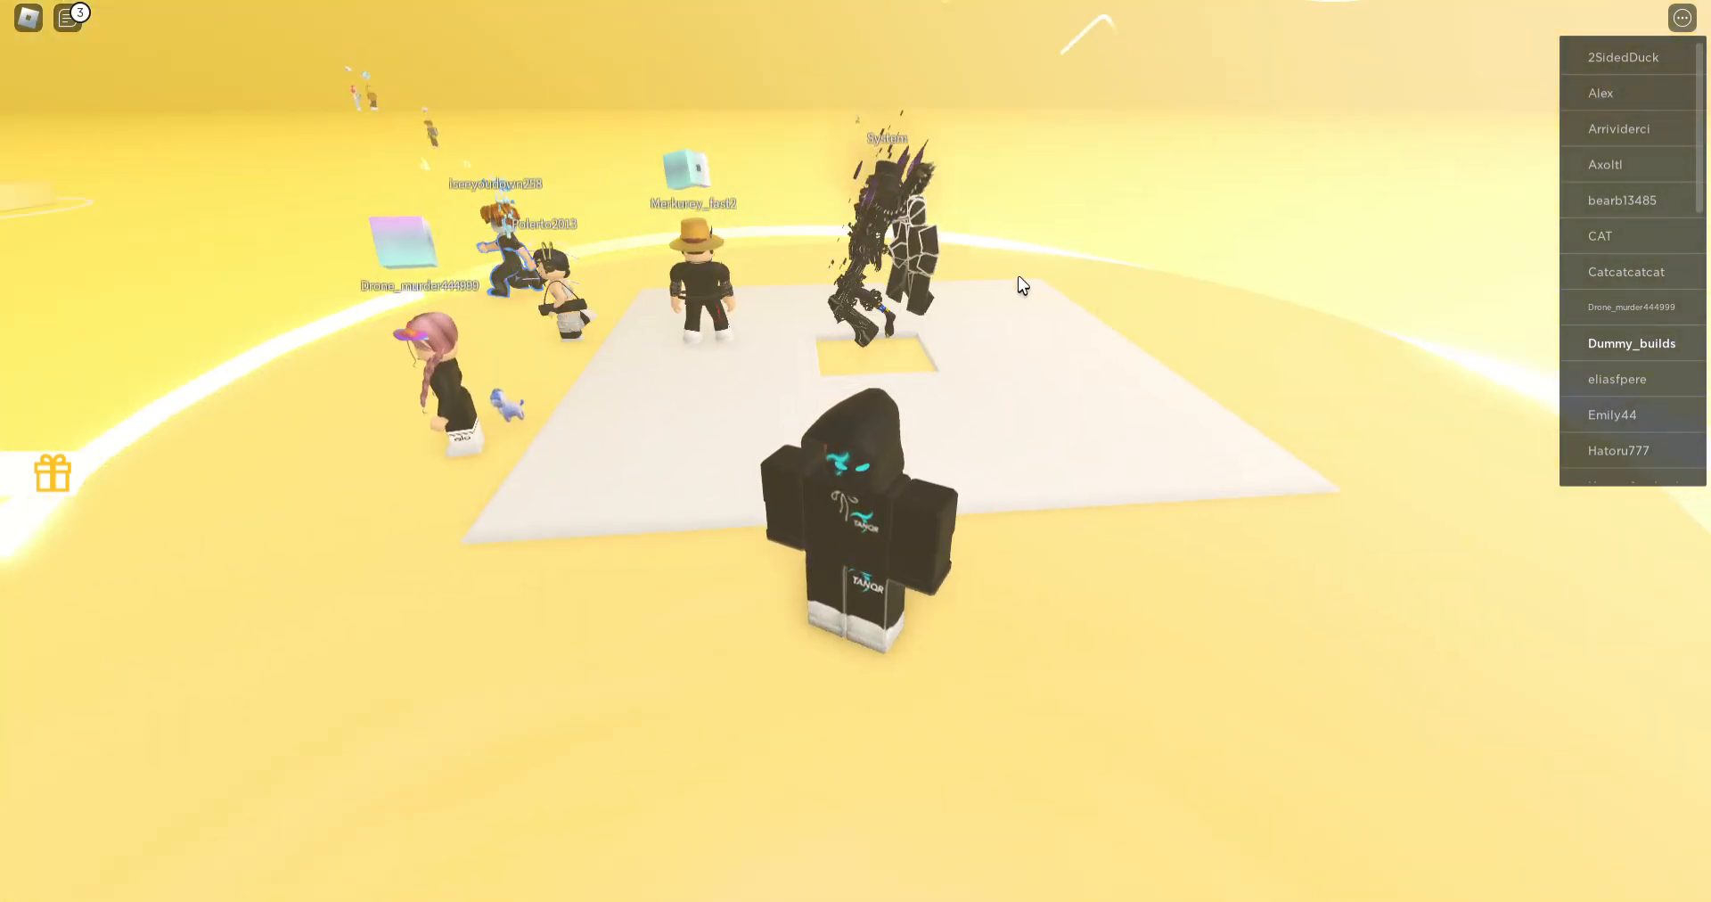